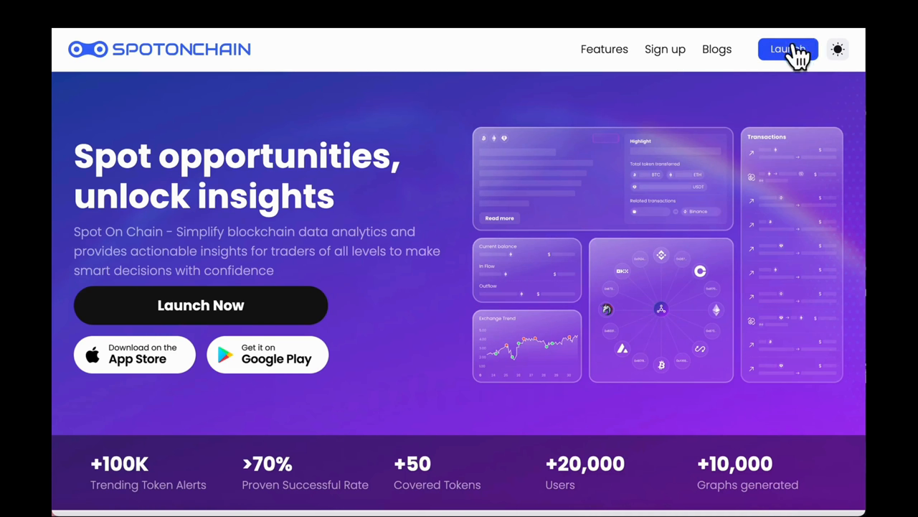
# Launch the Spot On Chain app from the landing page header to reach the dashboard
pyautogui.click(787, 49)
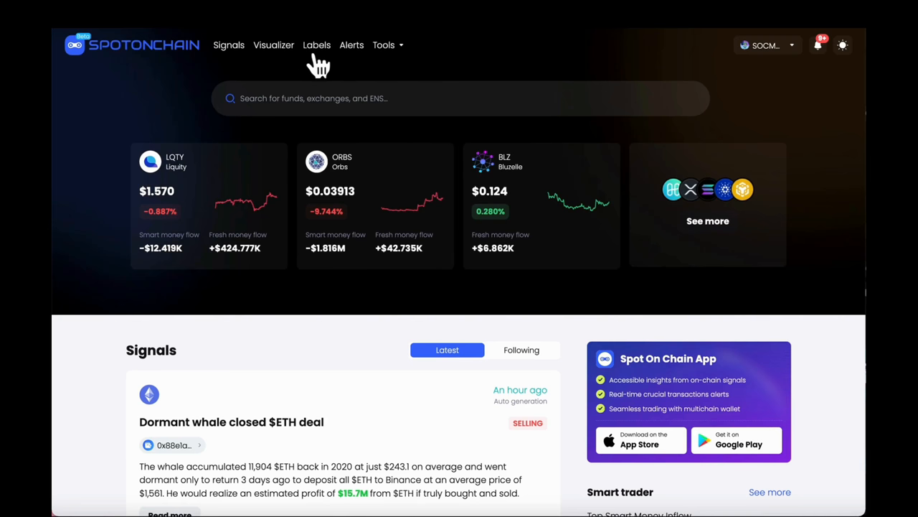
pyautogui.moveTo(406, 64)
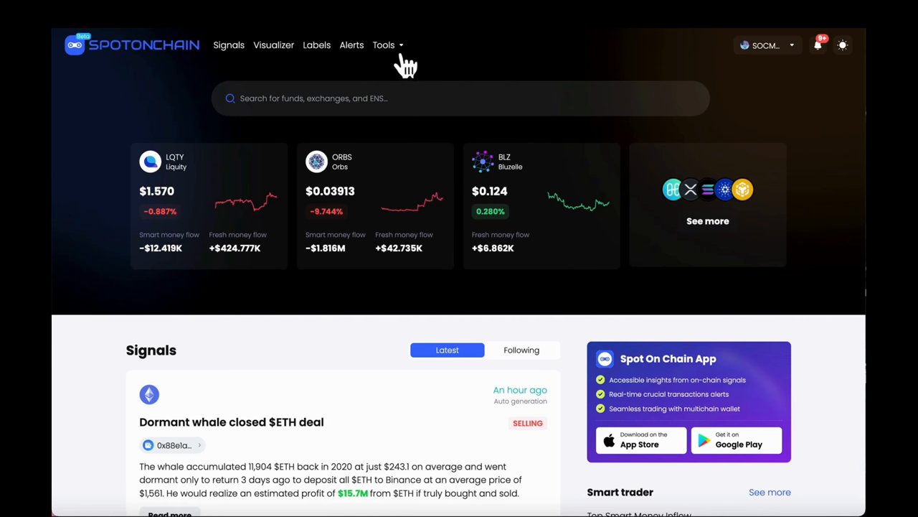
pyautogui.click(767, 44)
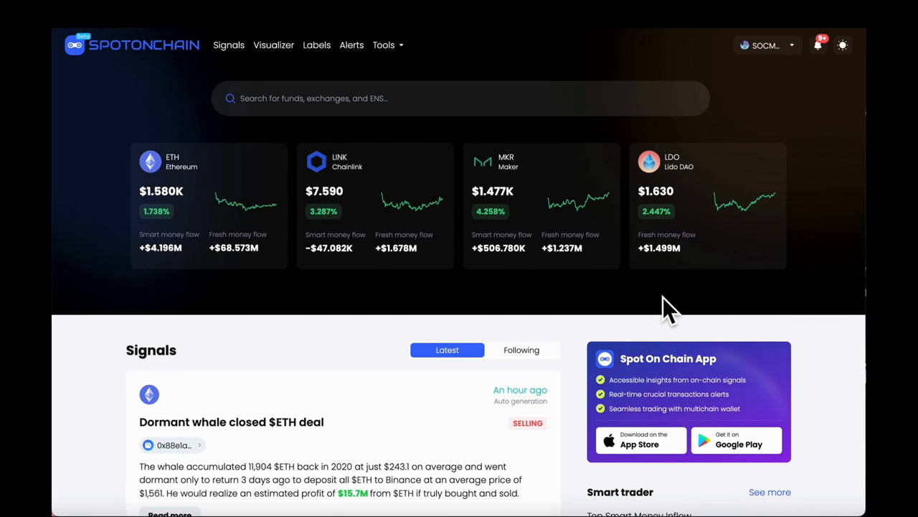
pyautogui.click(784, 206)
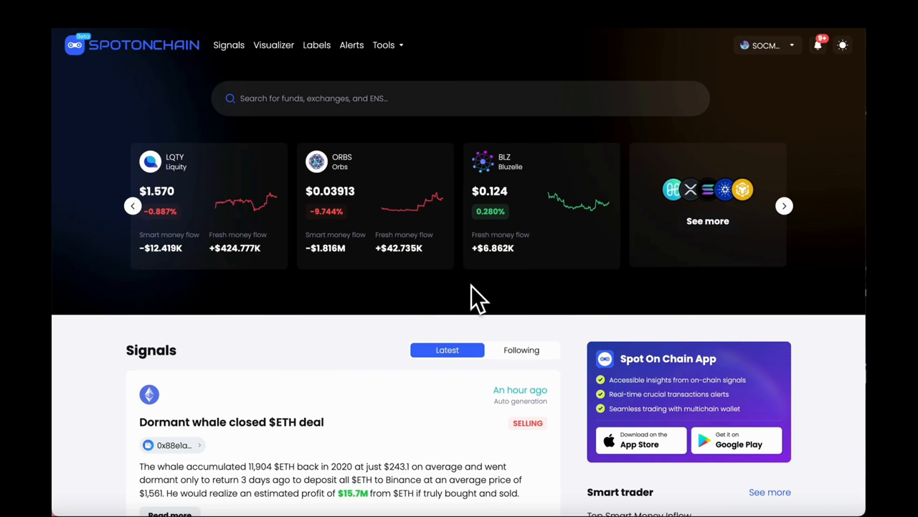
# Scroll past Signals and Smart trader, and advance Smart Money Moves to its fourth page
pyautogui.scroll(-3)
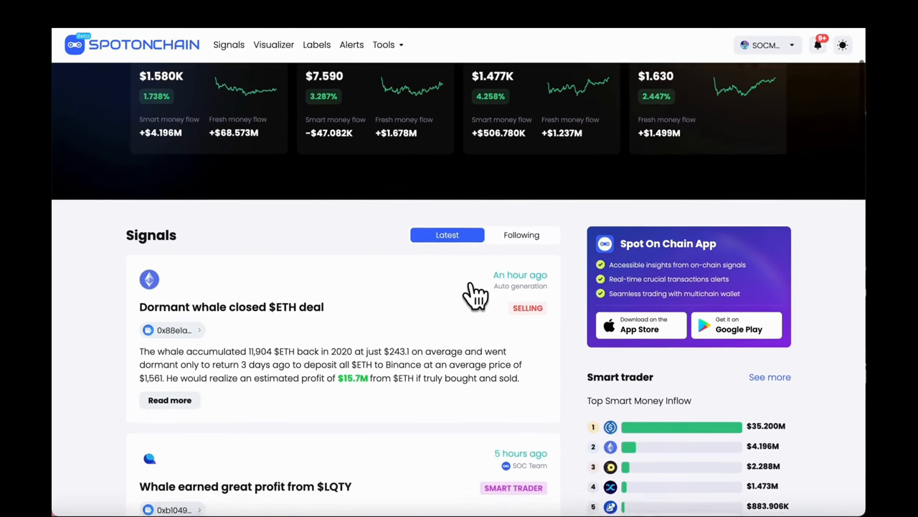
pyautogui.scroll(-3)
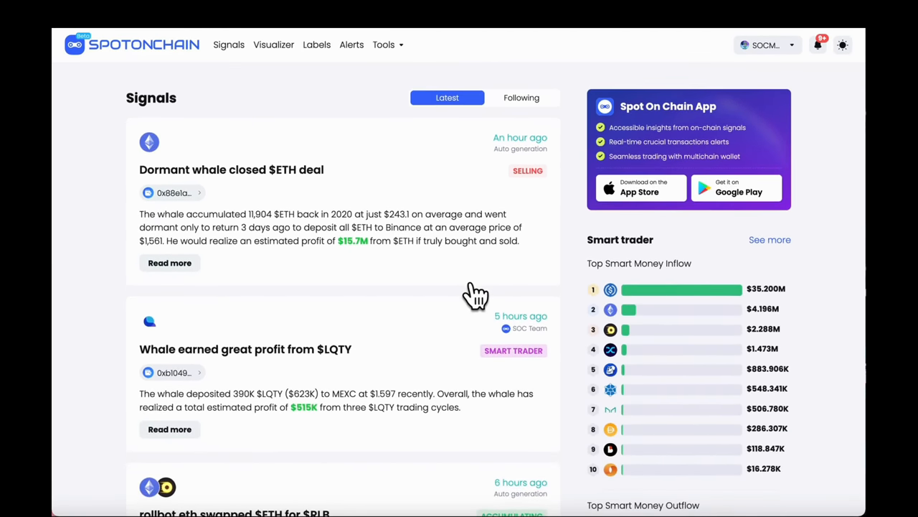
pyautogui.click(522, 97)
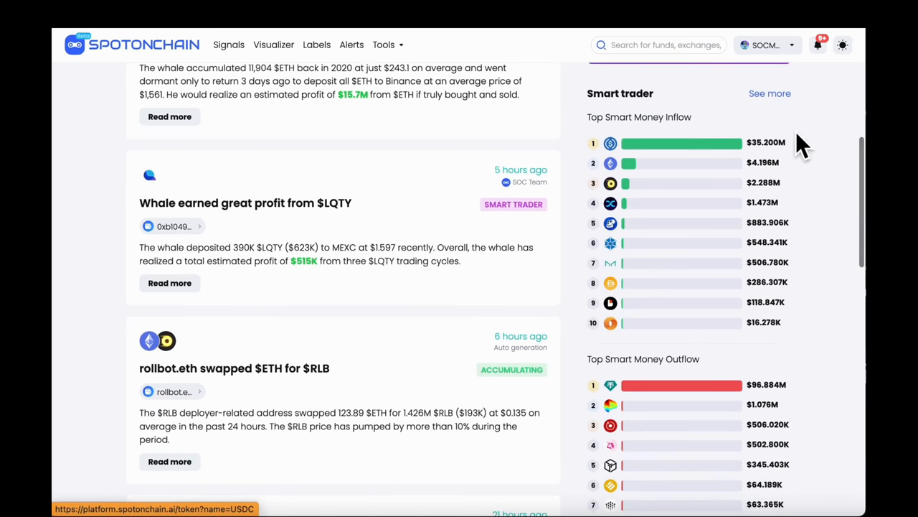
pyautogui.moveTo(782, 323)
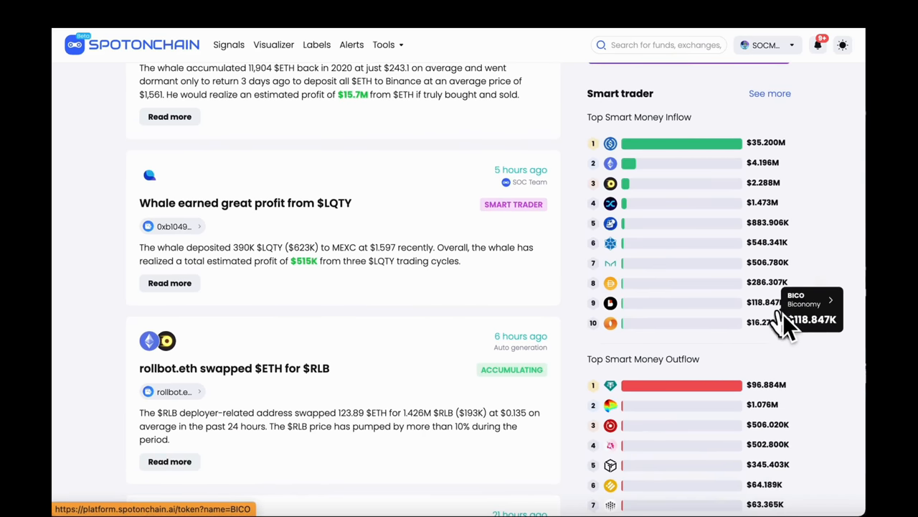
pyautogui.scroll(-3)
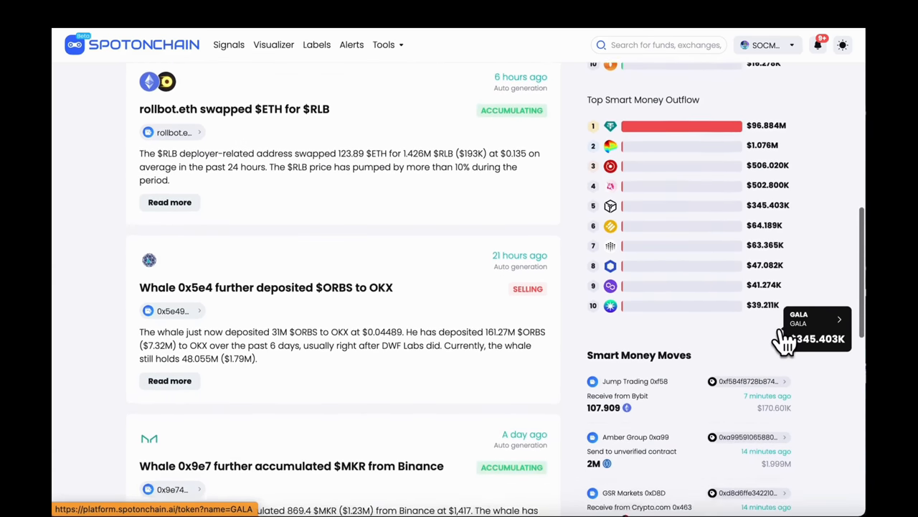
pyautogui.scroll(-3)
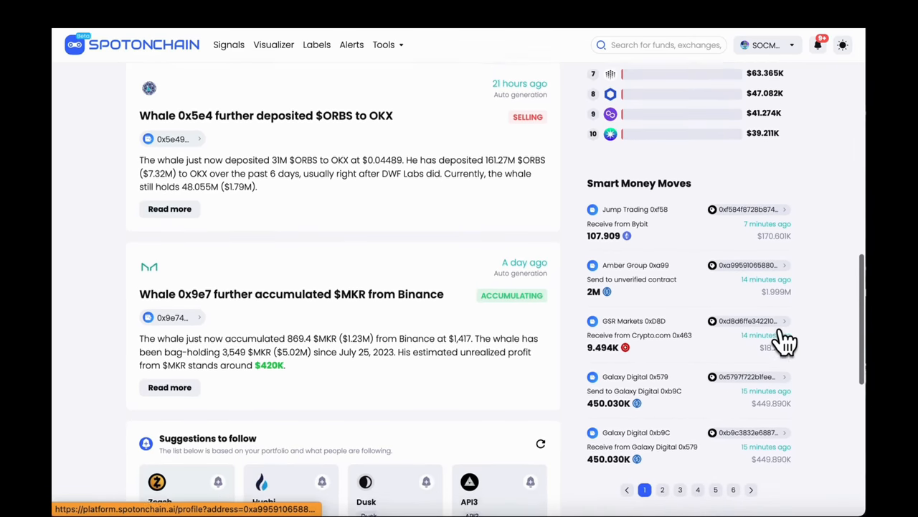
pyautogui.click(662, 474)
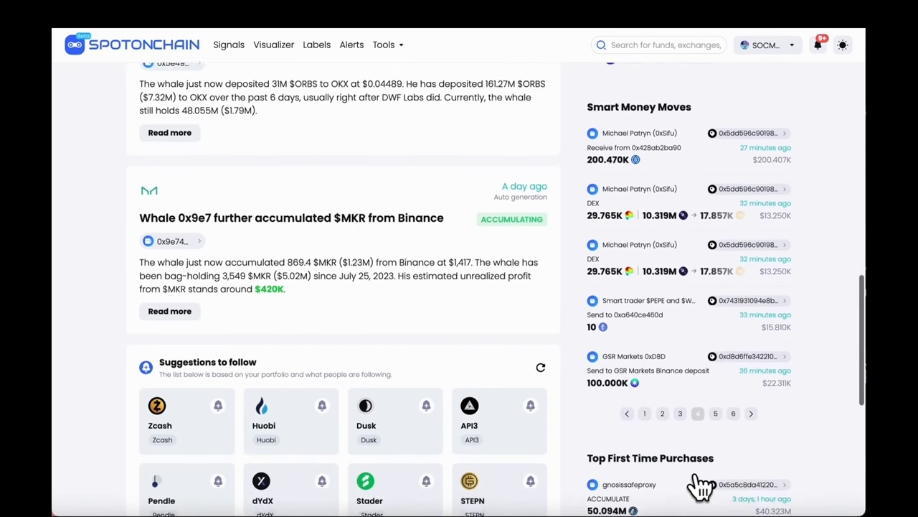
# Page Top First Time Purchases through pages 1, 3 and 4, ending on page 2
pyautogui.scroll(-3)
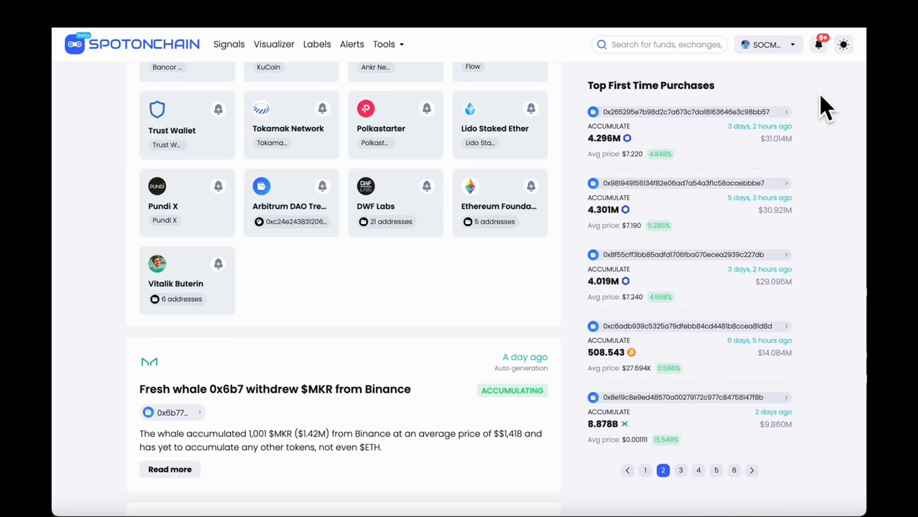
pyautogui.moveTo(788, 169)
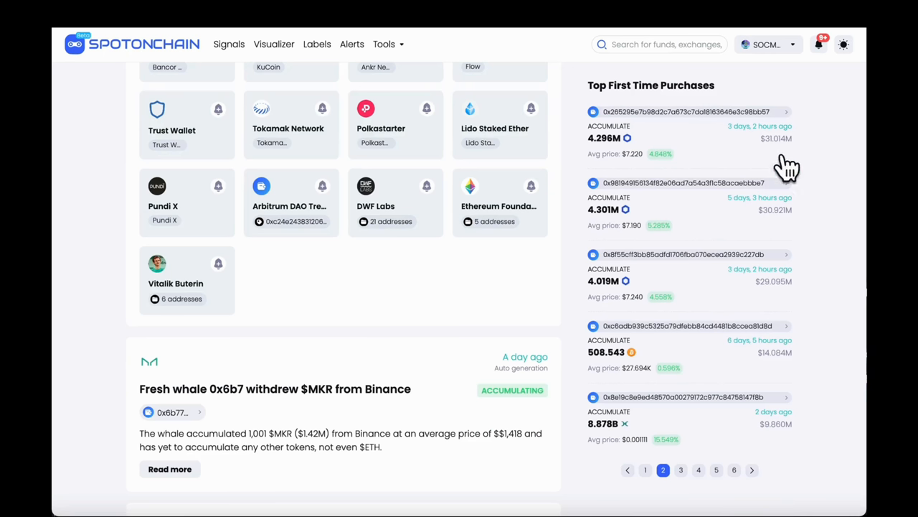
pyautogui.click(644, 468)
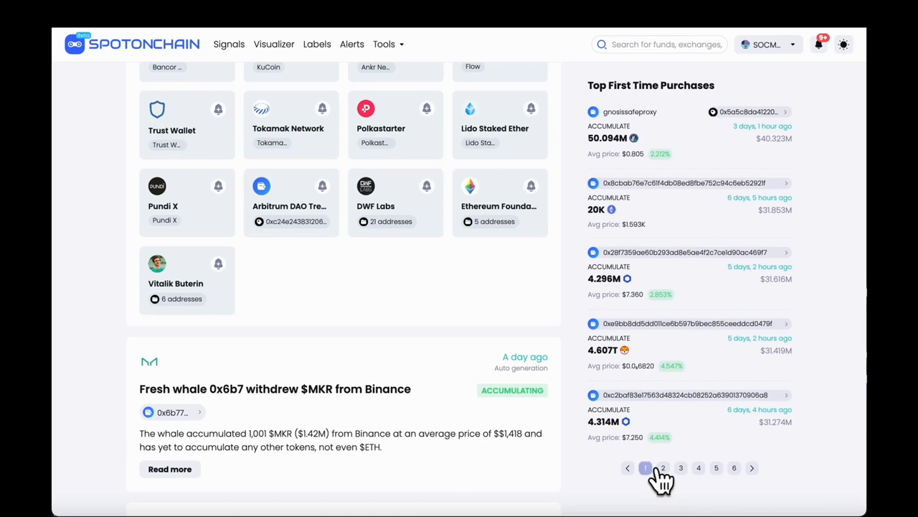
pyautogui.click(680, 465)
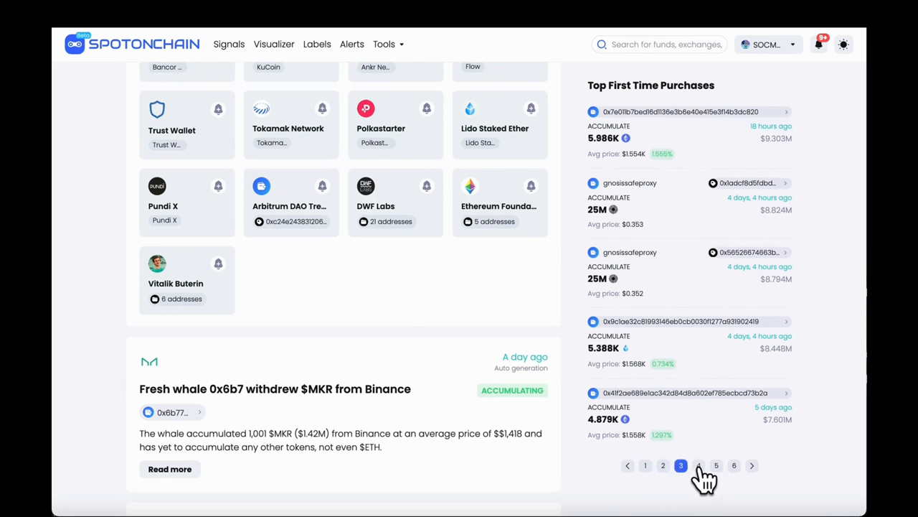
pyautogui.click(698, 465)
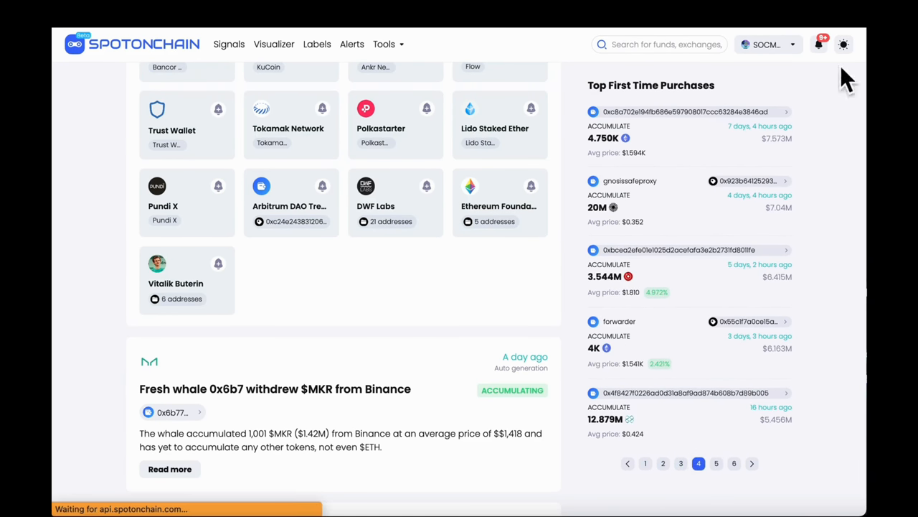
pyautogui.click(663, 470)
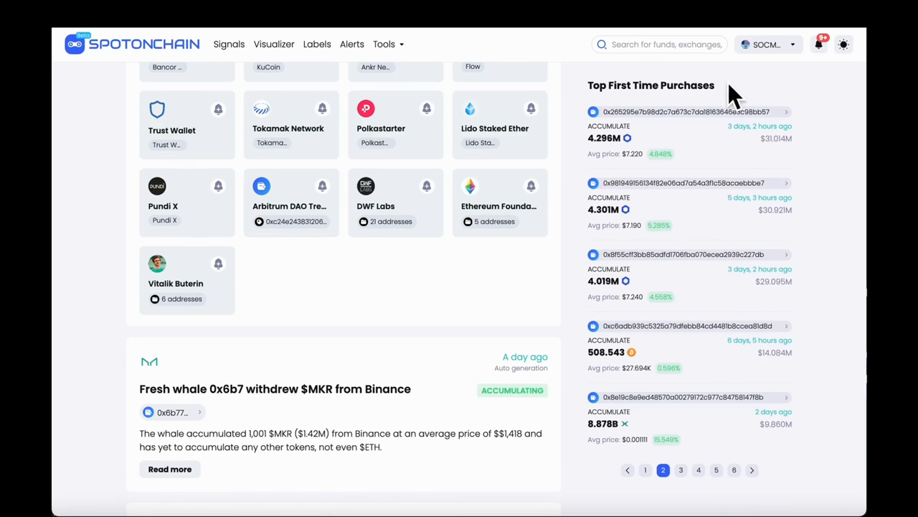
pyautogui.moveTo(646, 484)
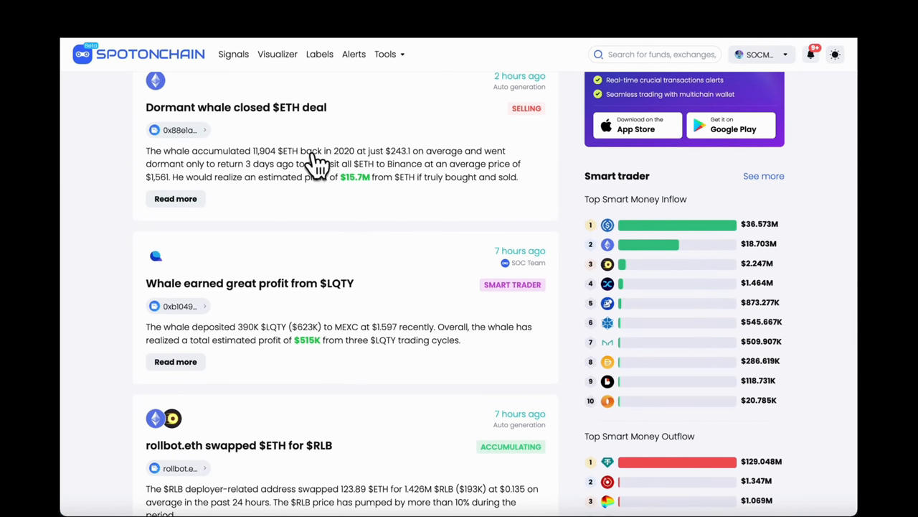
pyautogui.moveTo(535, 302)
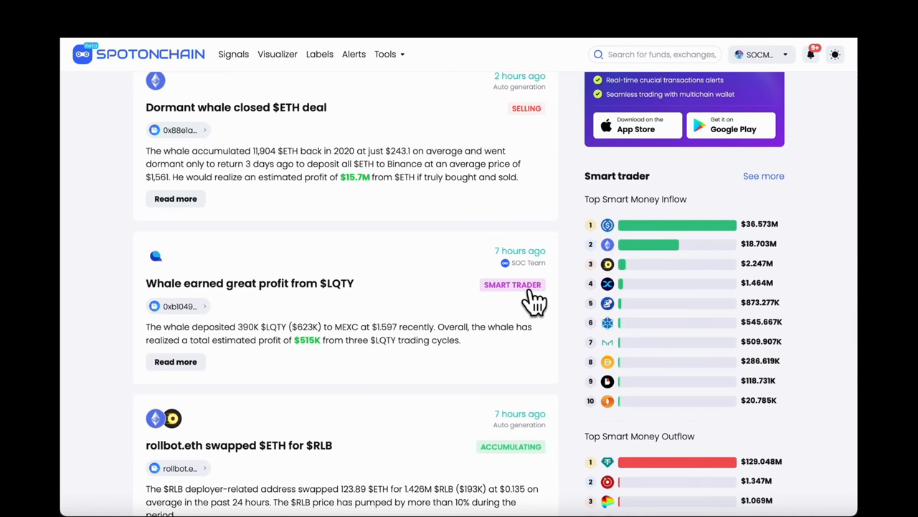
# Open the 'Whale 0x5e4 further deposited $ORBS to OKX' signal from the Signals feed
pyautogui.scroll(-3)
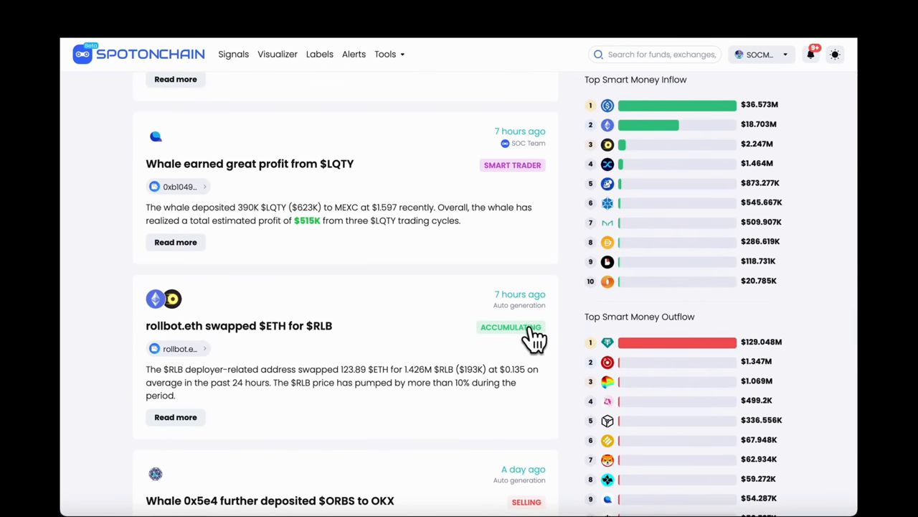
pyautogui.scroll(-3)
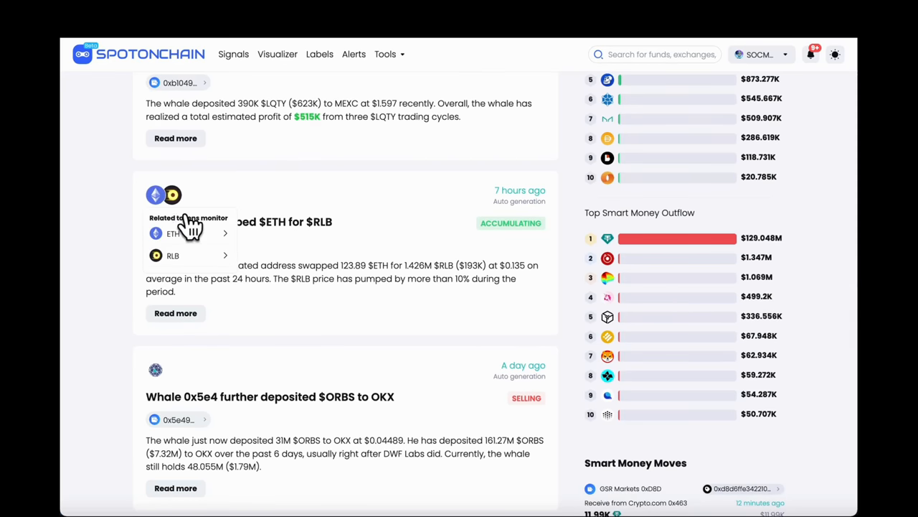
pyautogui.scroll(-3)
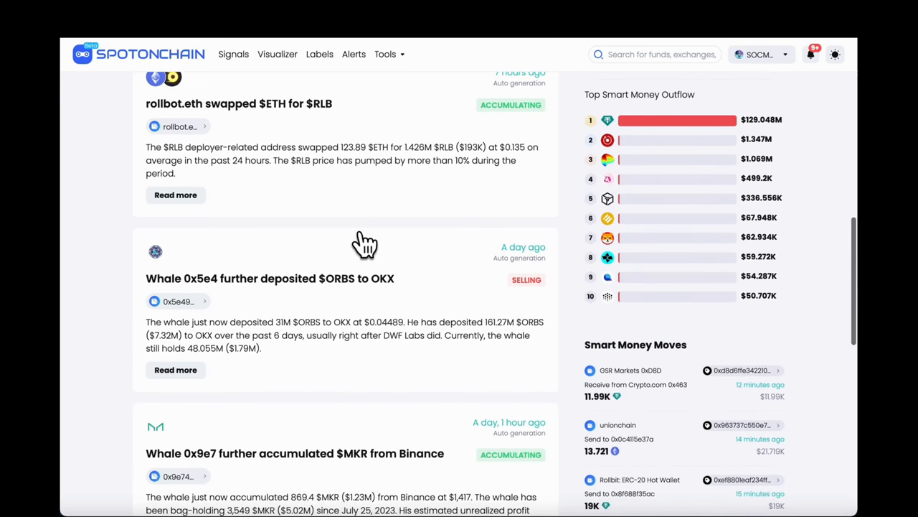
pyautogui.scroll(-3)
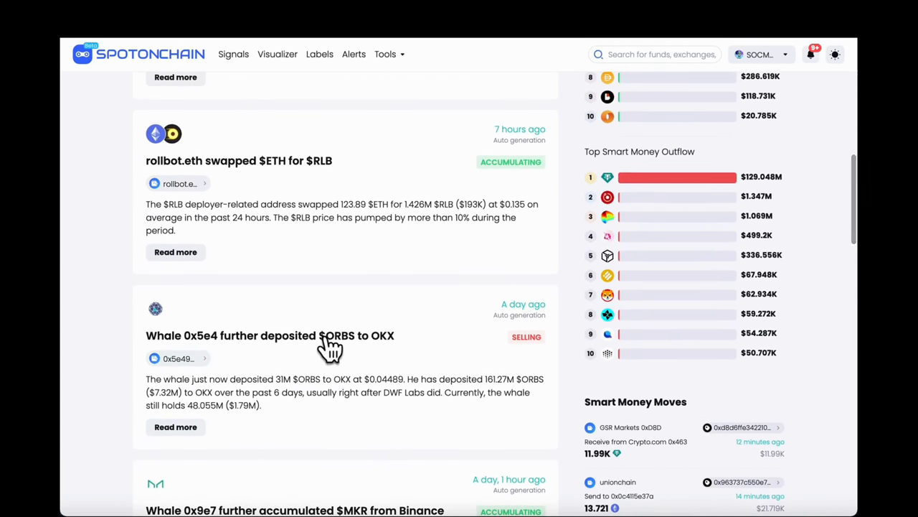
pyautogui.click(270, 335)
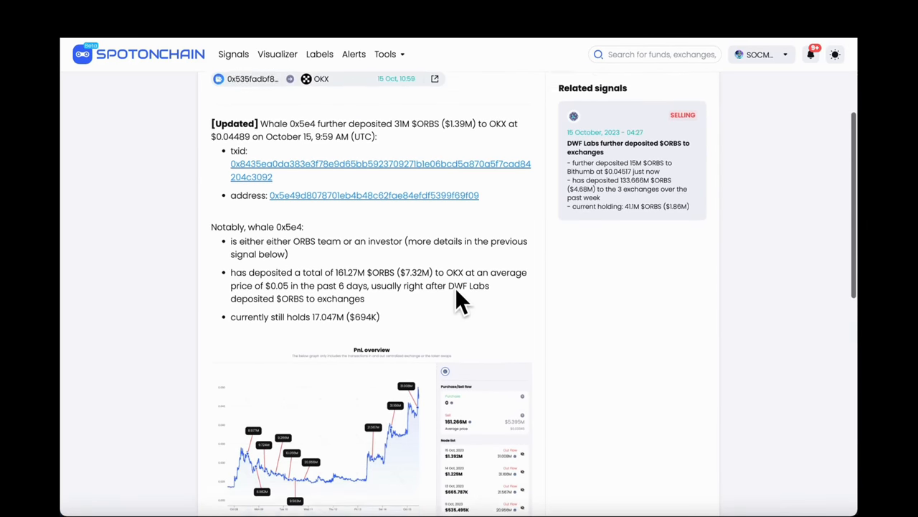
# Open whale 0x5e4's address profile and create an AI-suggested alert for it
pyautogui.scroll(3)
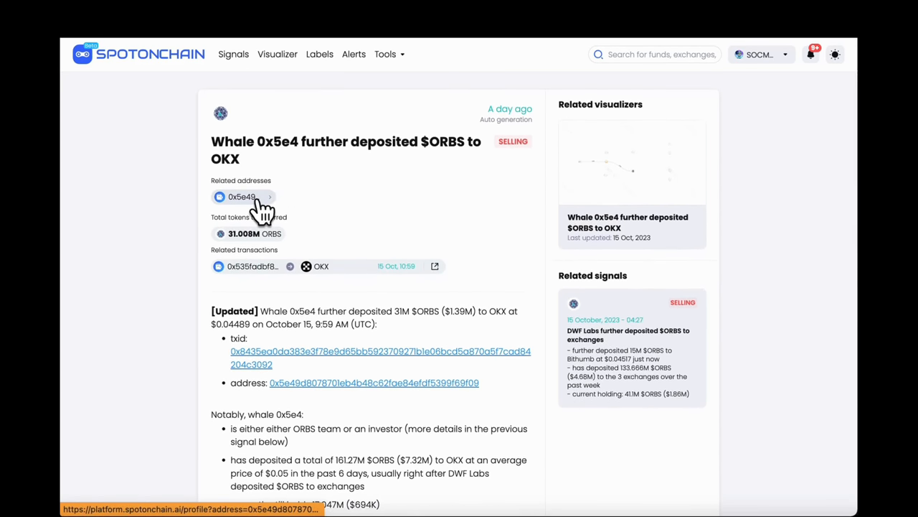
pyautogui.click(242, 196)
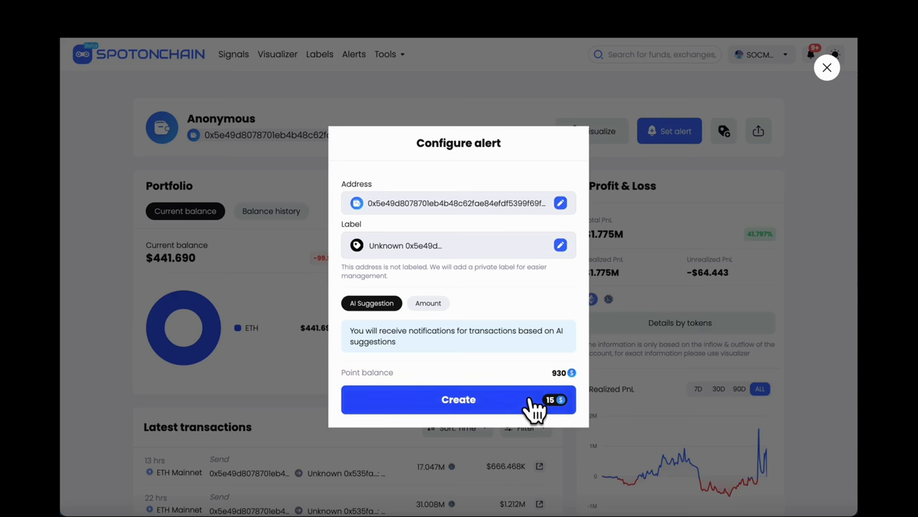
pyautogui.click(458, 400)
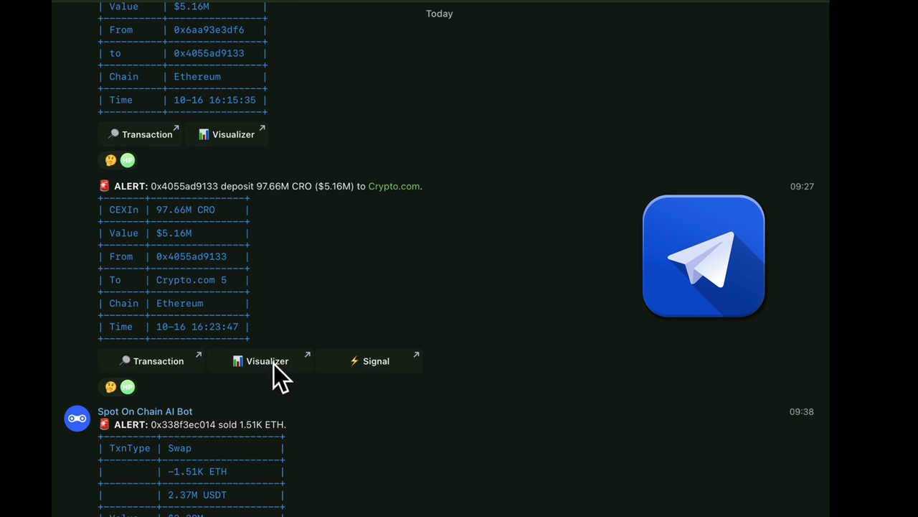
pyautogui.moveTo(513, 323)
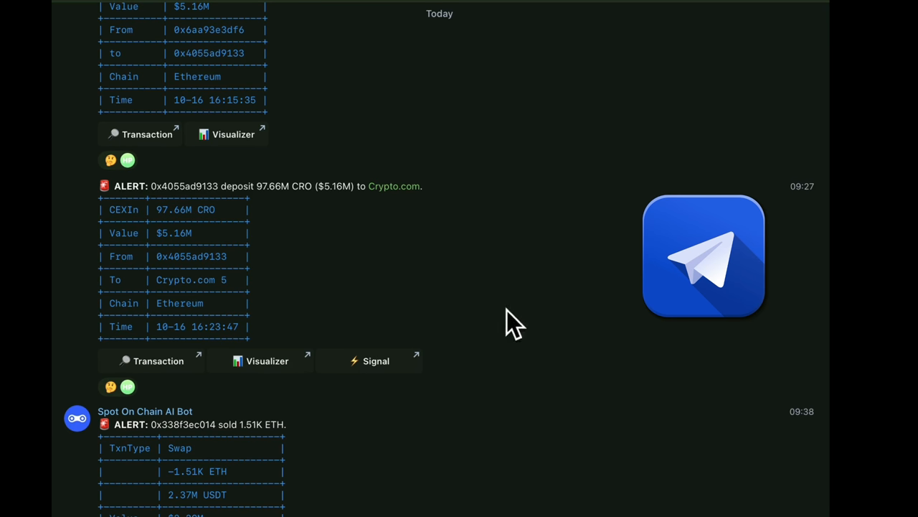